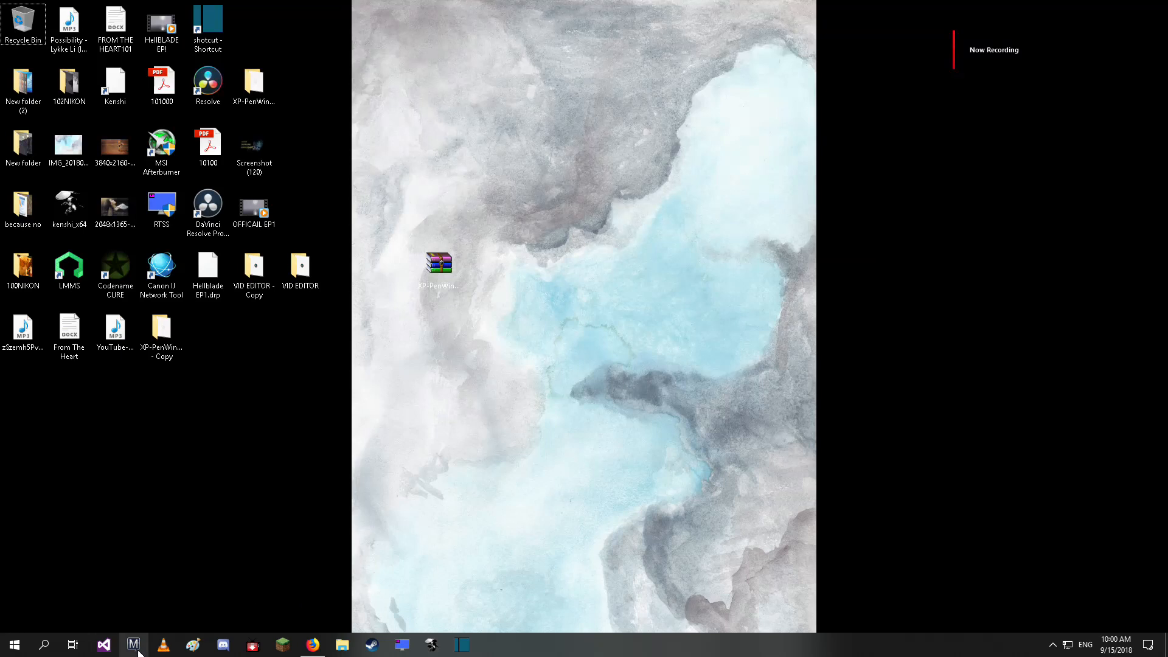
Step: Launch Manga Studio and create a new 3180 by 2160 canvas with default settings
{"action": "left_click", "coordinate": [132, 645]}
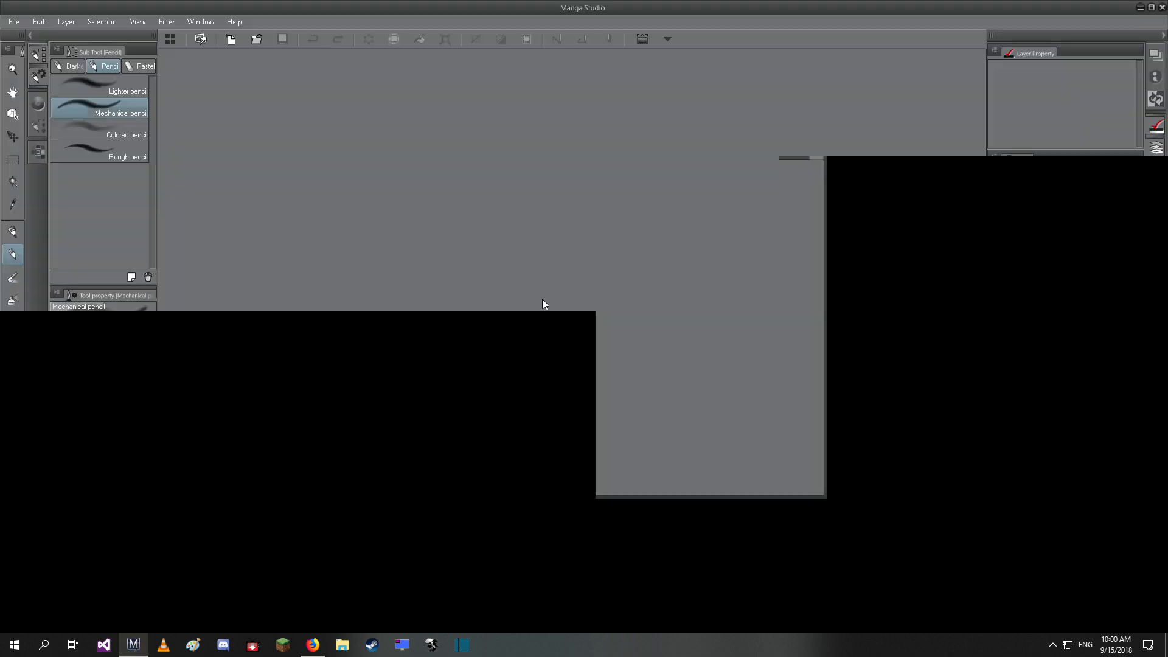
{"action": "left_click", "coordinate": [229, 39]}
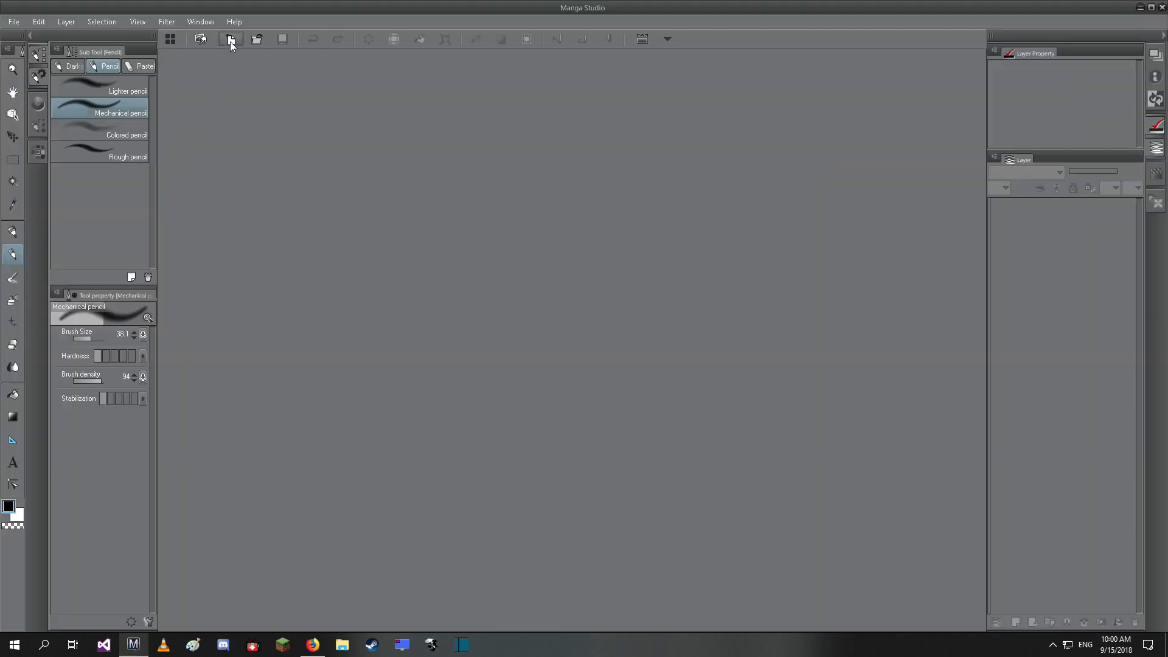
{"action": "left_click", "coordinate": [228, 39]}
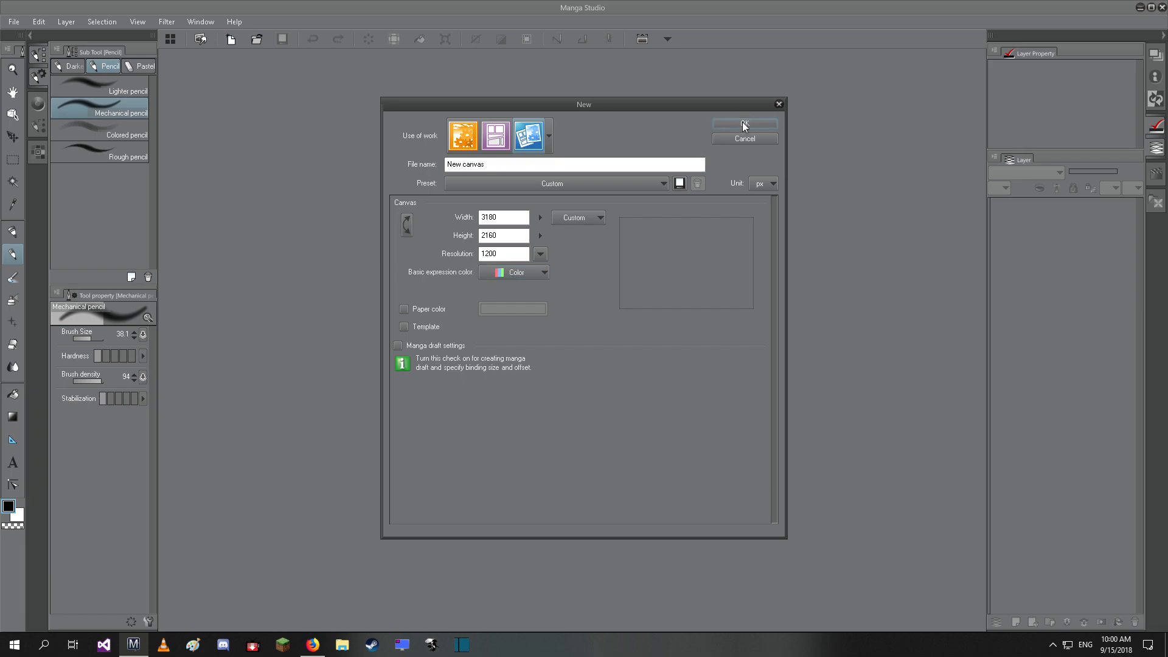
{"action": "left_click", "coordinate": [745, 124]}
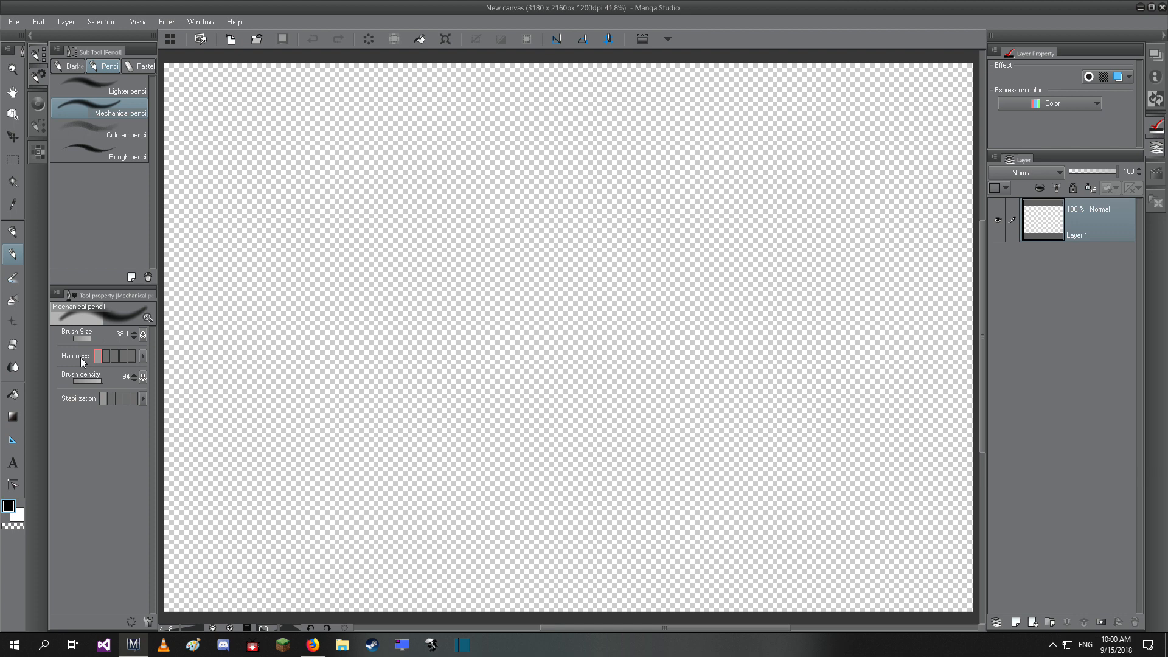
Step: Enlarge the brush and draw diagonal test strokes across the new canvas
{"action": "left_click_drag", "start_coordinate": [85, 341], "coordinate": [130, 340]}
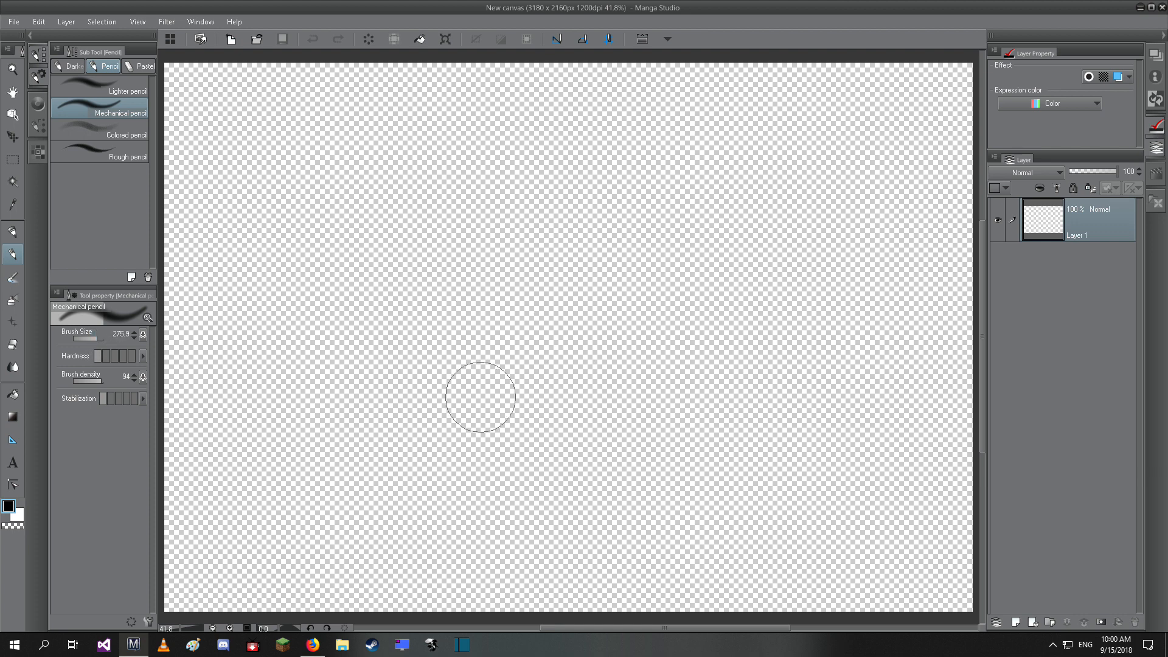
{"action": "left_click_drag", "start_coordinate": [425, 469], "coordinate": [502, 362]}
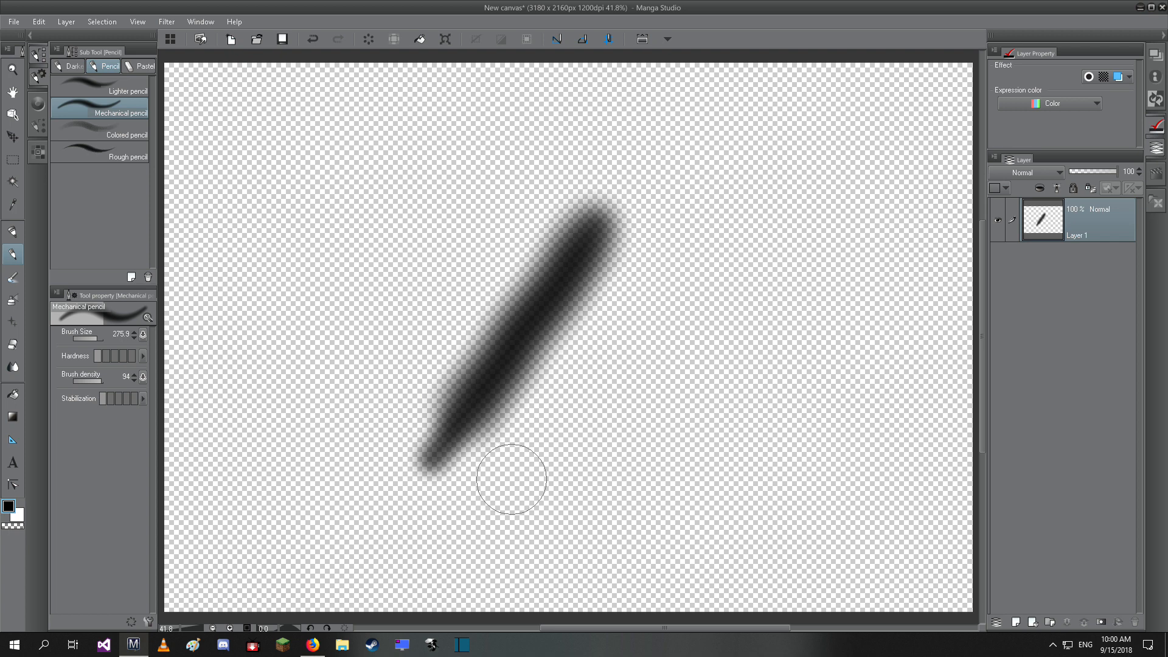
{"action": "left_click_drag", "start_coordinate": [775, 208], "coordinate": [752, 327]}
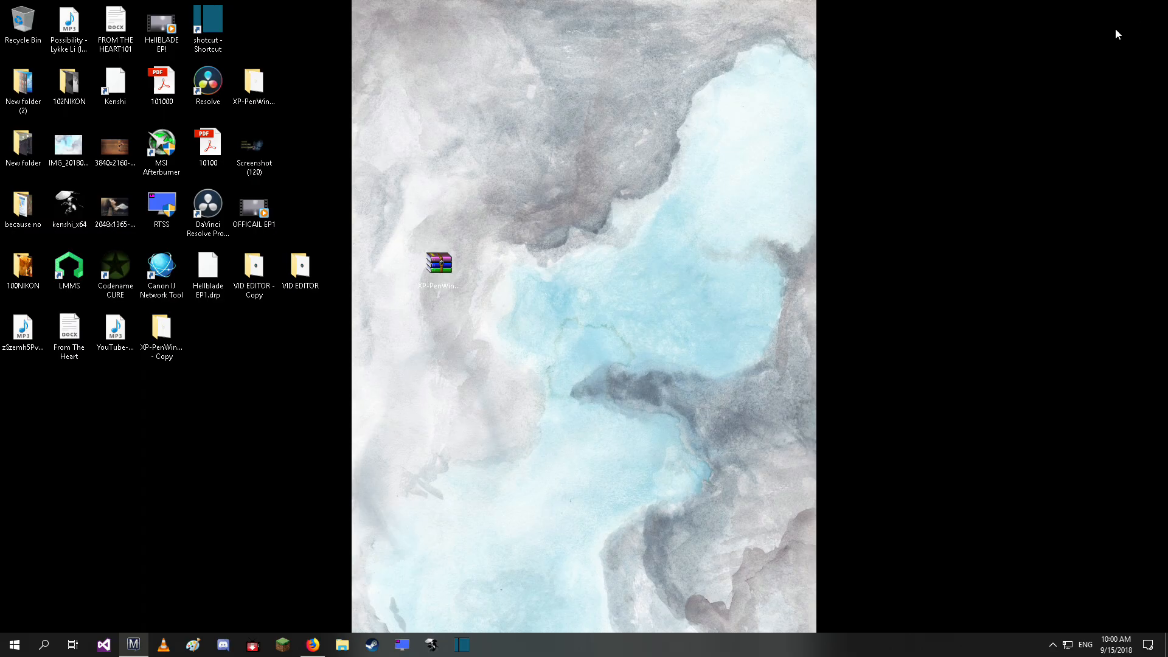
Step: Show page 2 of the XP-Pen user manual downloads, listing the Star Series 03 Pro manual
{"action": "right_click", "coordinate": [312, 645]}
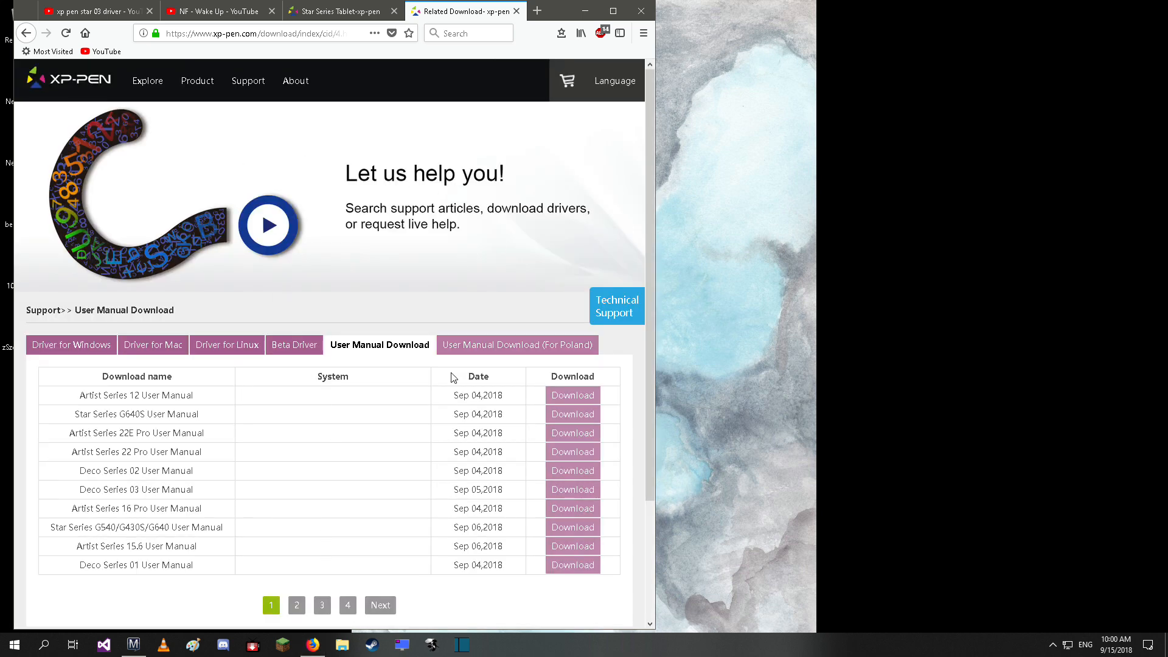
{"action": "mouse_move", "coordinate": [193, 527]}
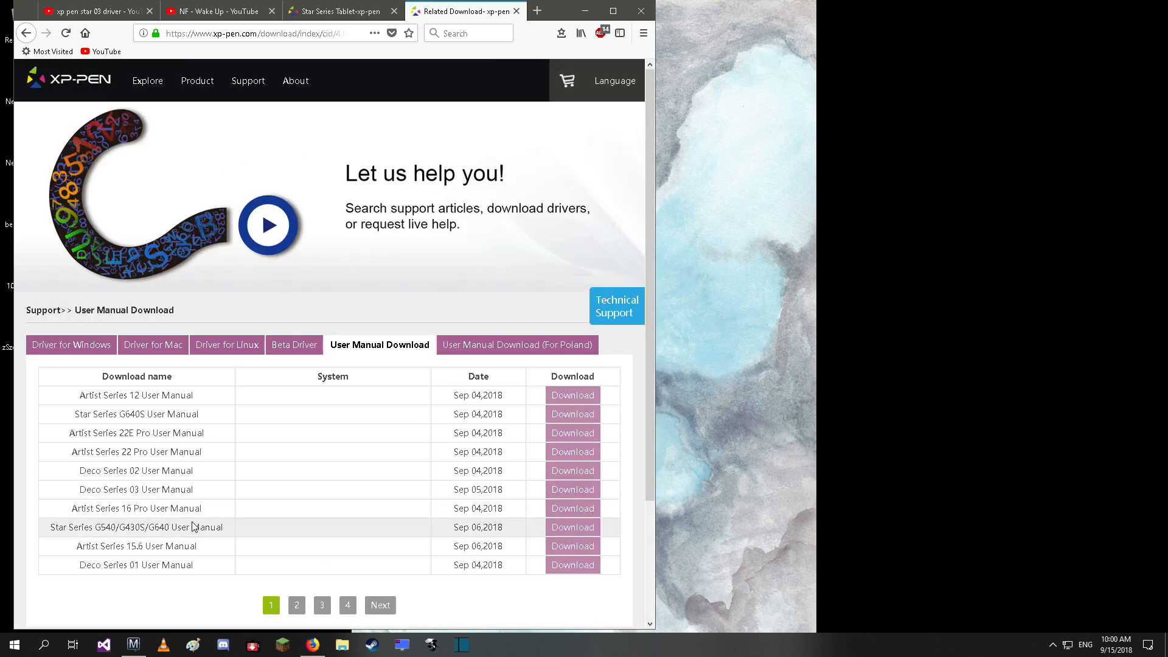
{"action": "mouse_move", "coordinate": [295, 605]}
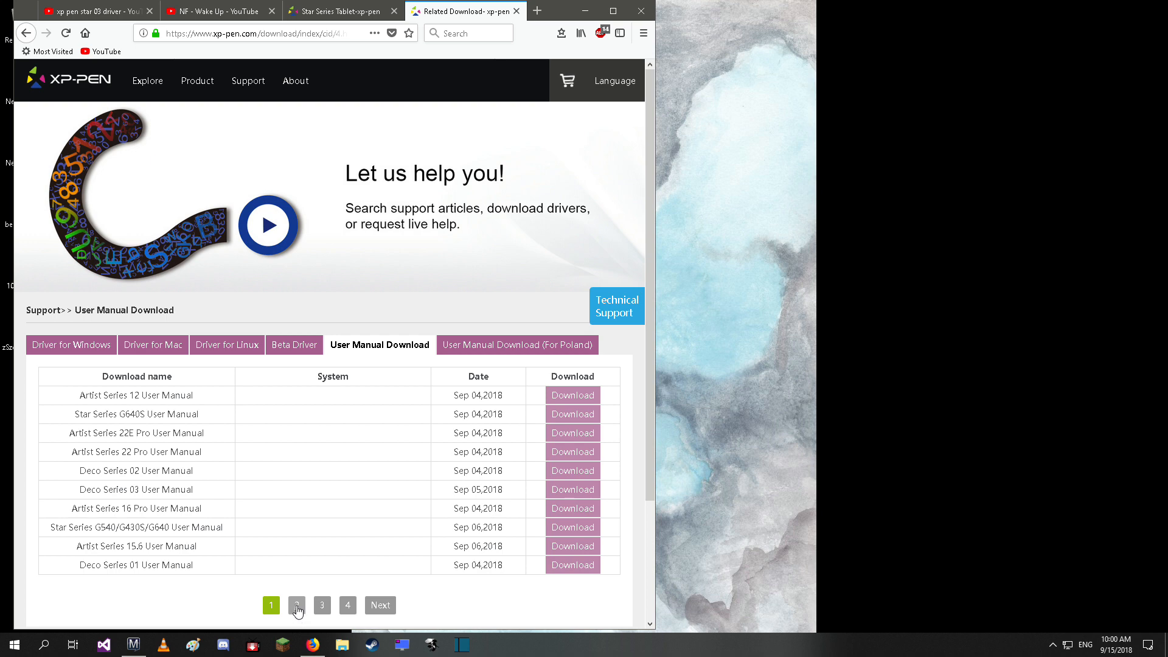
{"action": "left_click", "coordinate": [295, 605]}
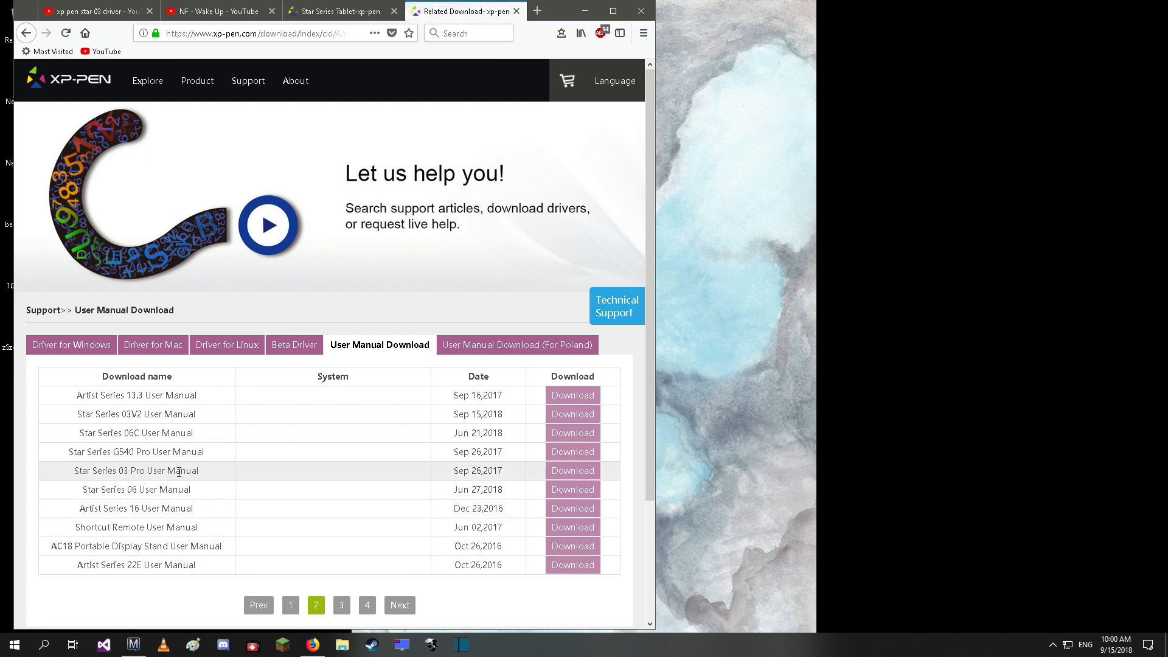
{"action": "mouse_move", "coordinate": [141, 464]}
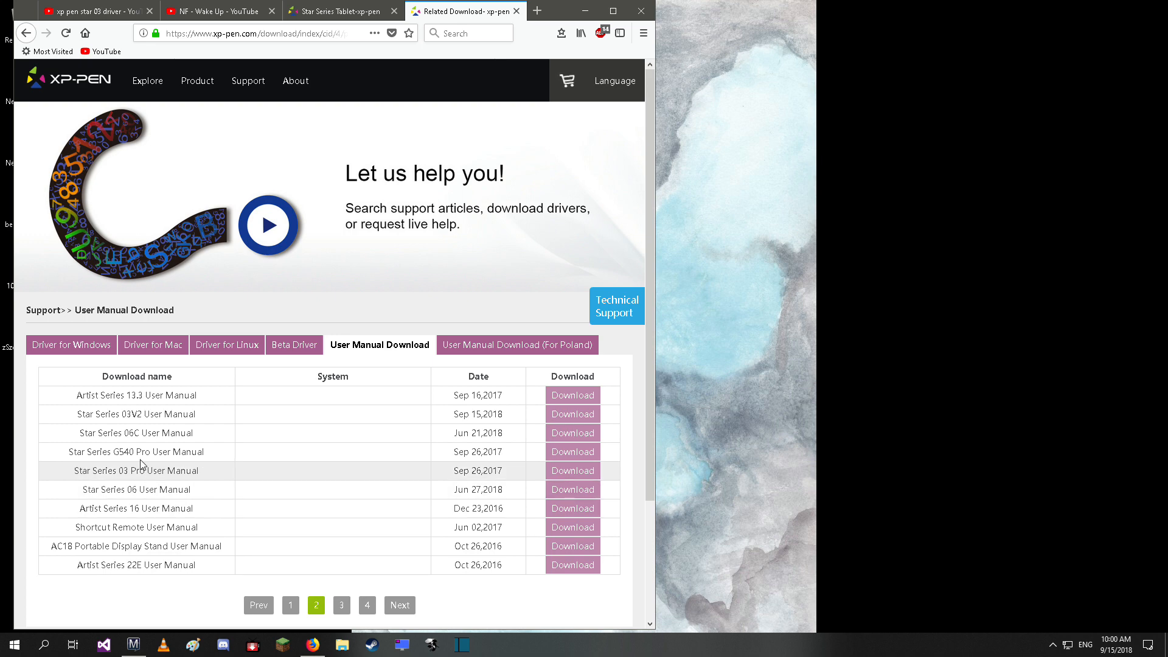
Step: View the Driver for Windows download list, then minimize the browser to the desktop
{"action": "left_click", "coordinate": [70, 344]}
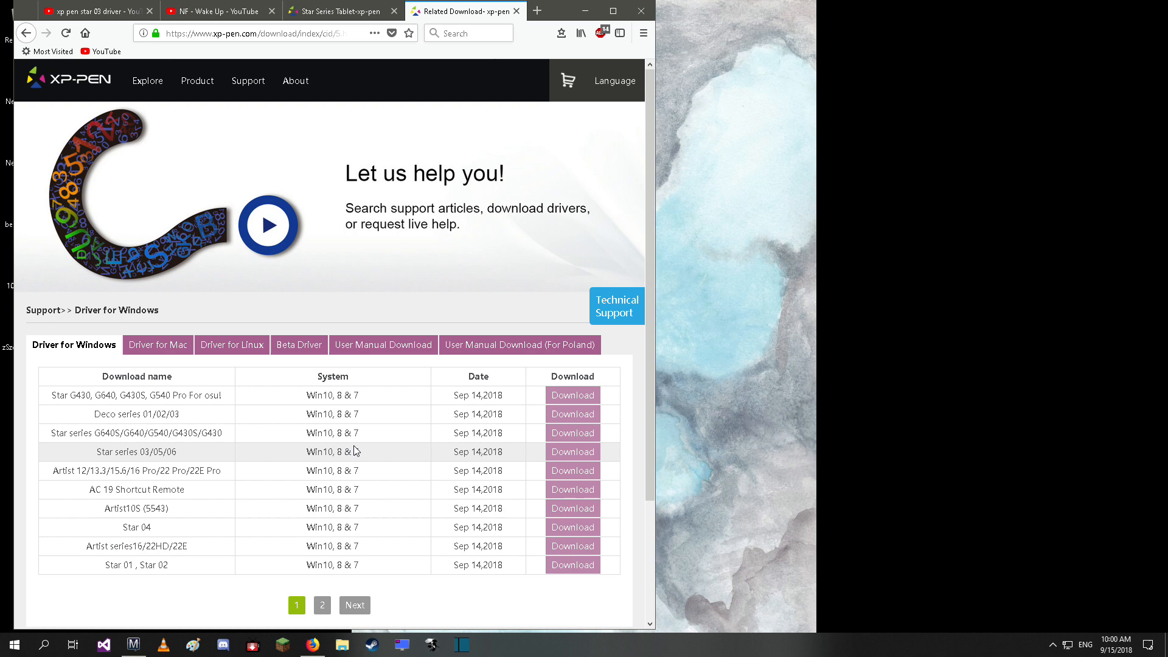
{"action": "mouse_move", "coordinate": [372, 455]}
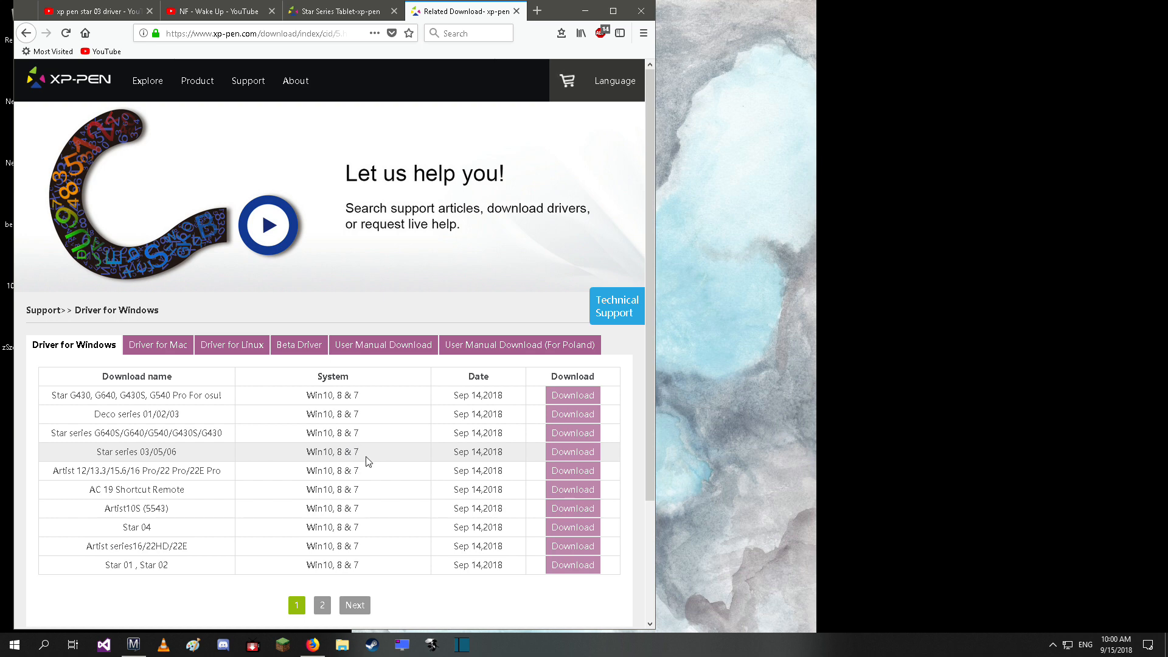
{"action": "mouse_move", "coordinate": [375, 462]}
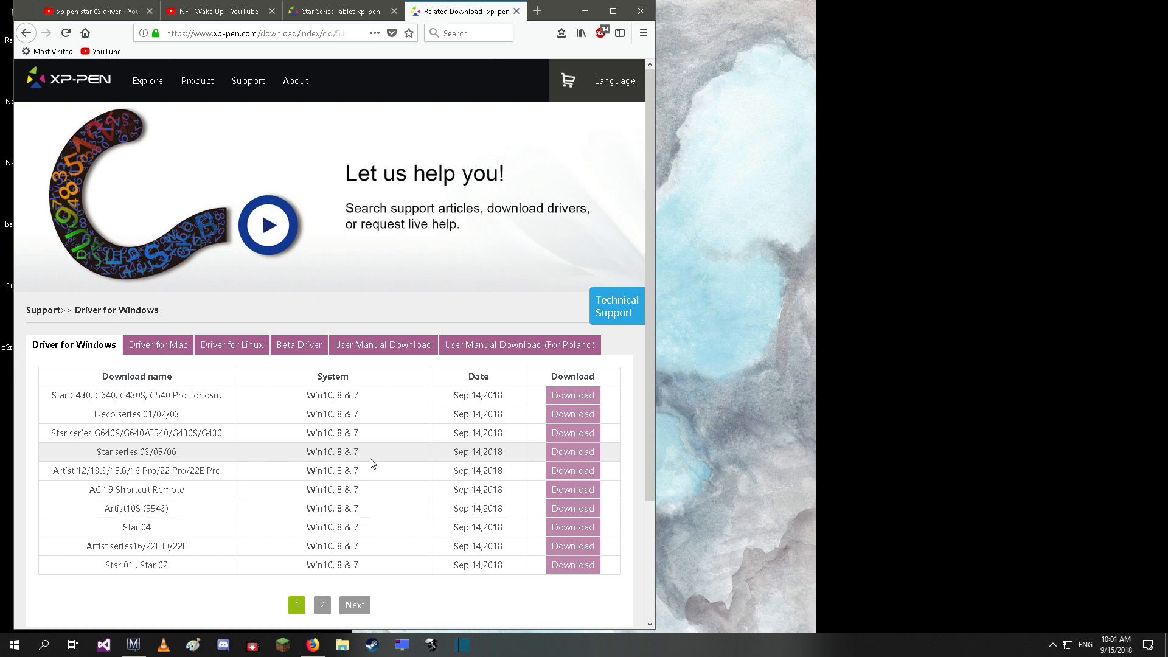
{"action": "mouse_move", "coordinate": [384, 465]}
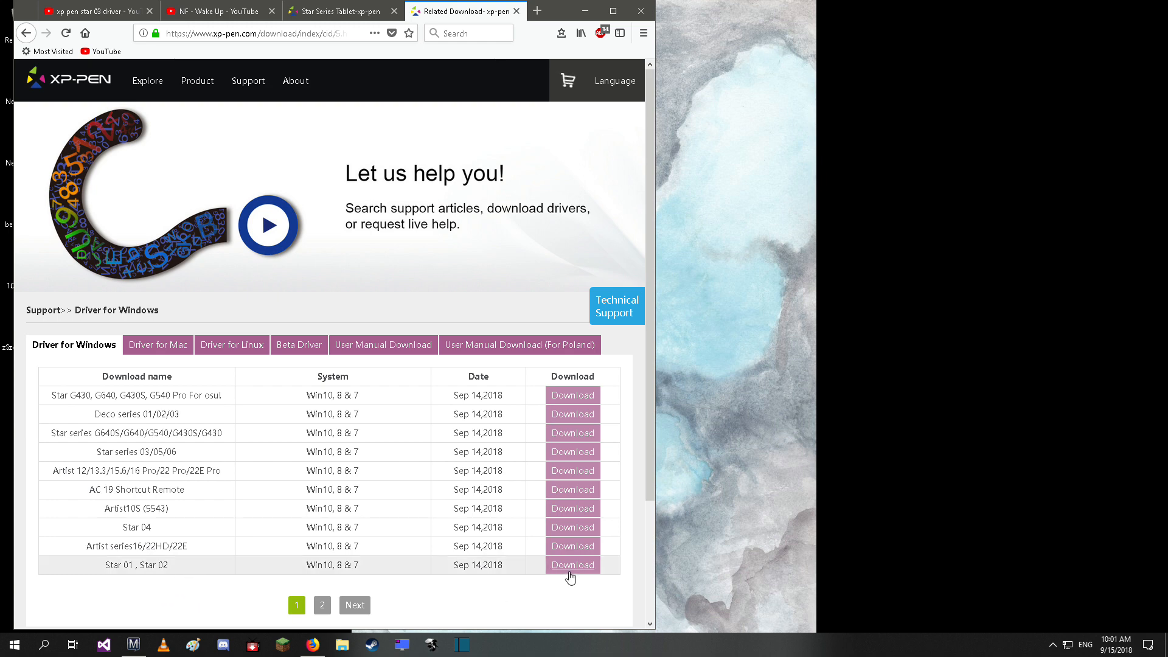
{"action": "mouse_move", "coordinate": [609, 549]}
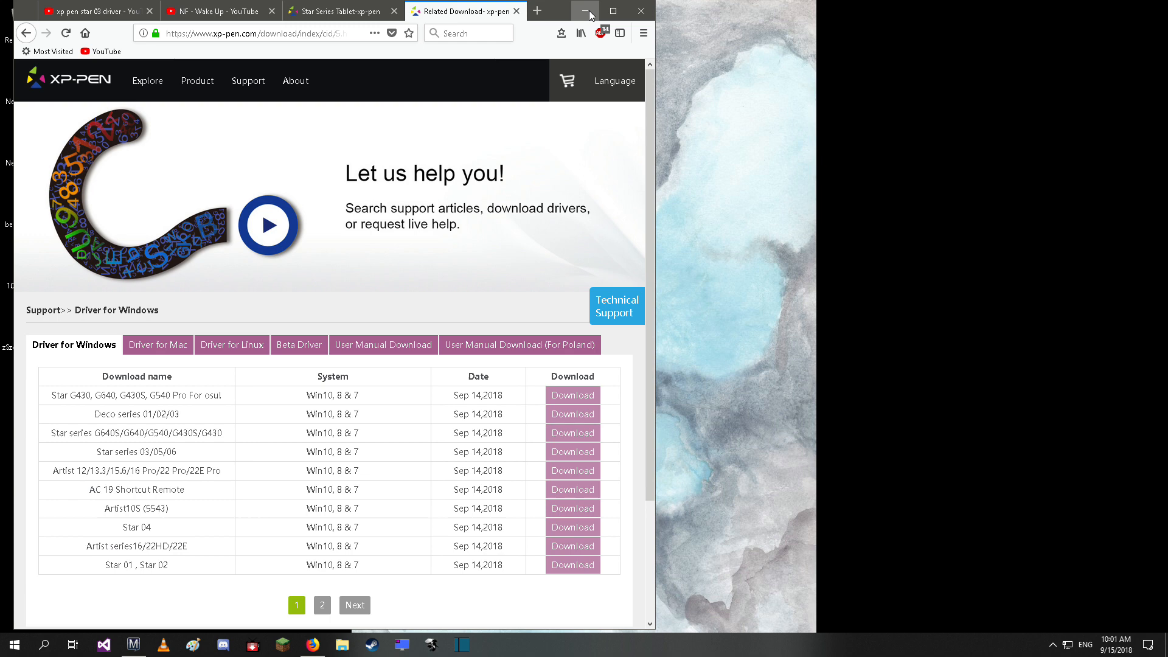
{"action": "left_click", "coordinate": [586, 12]}
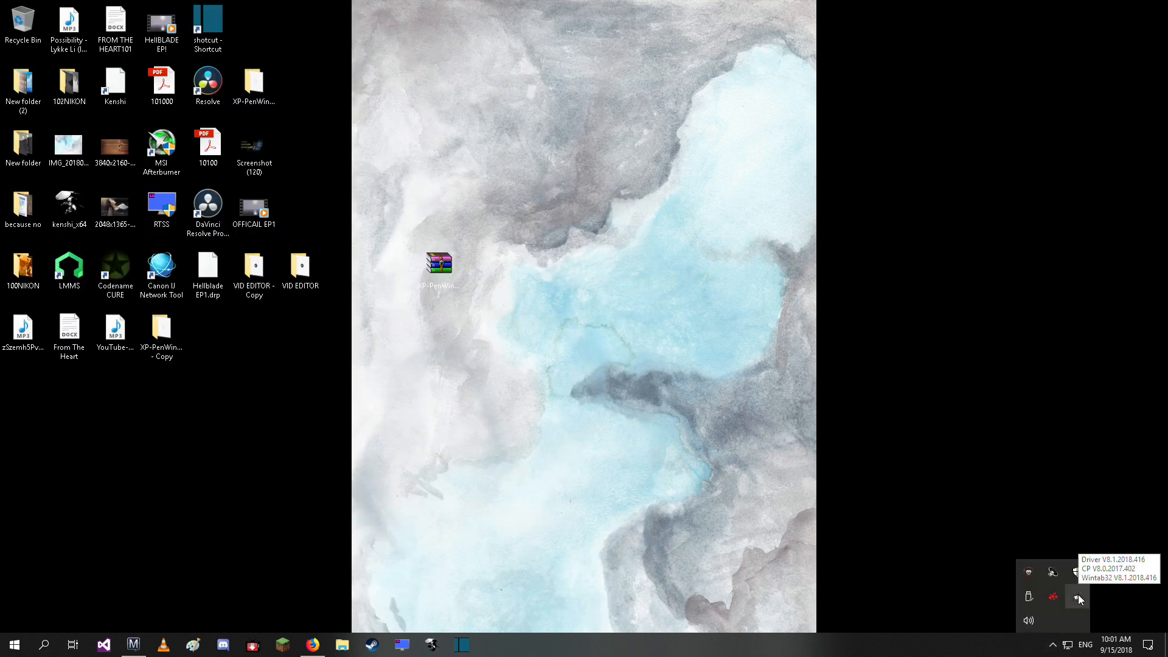
Step: Review the Pen Tablet monitor mapping and button settings, then apply and close the panel
{"action": "left_click", "coordinate": [1077, 596]}
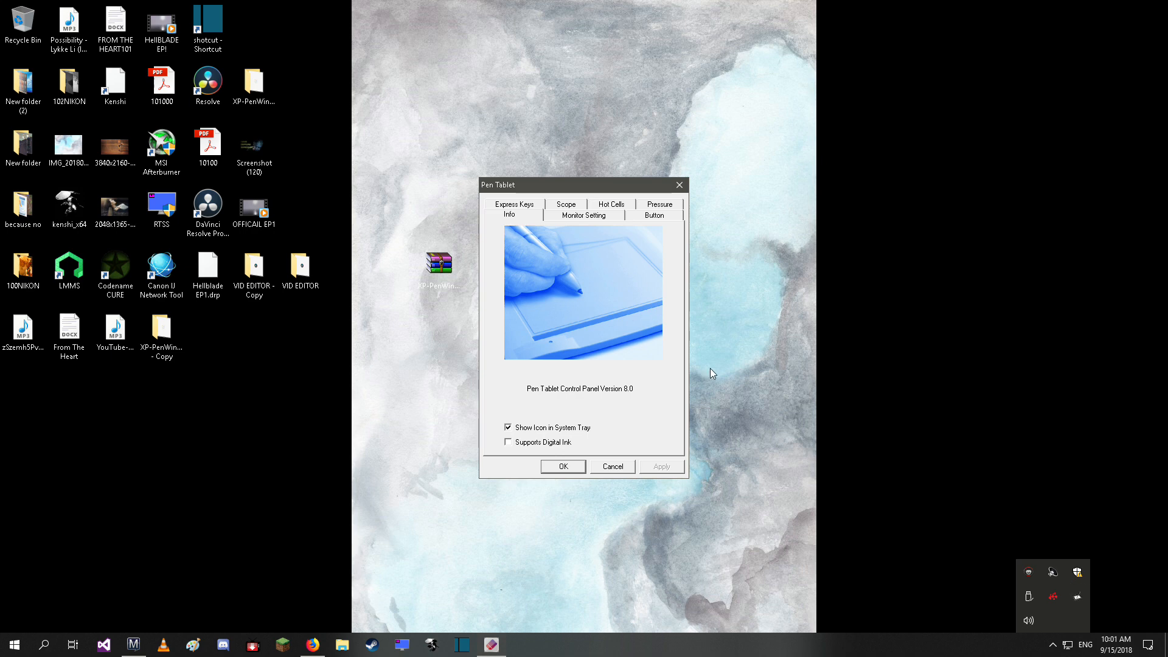
{"action": "mouse_move", "coordinate": [550, 220]}
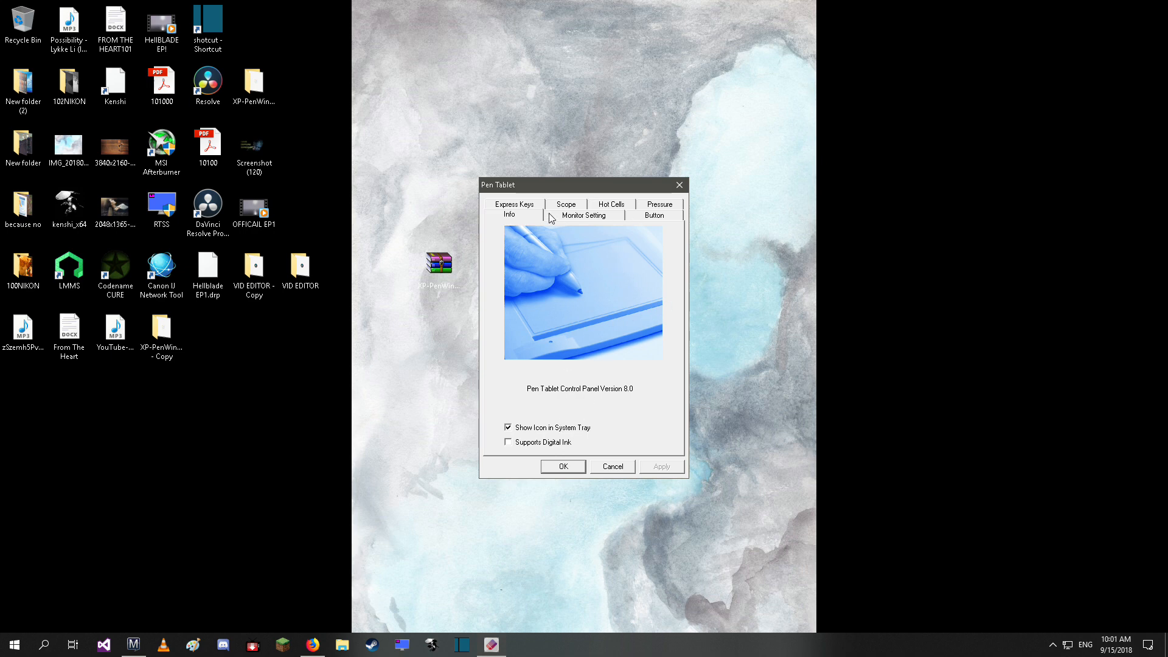
{"action": "mouse_move", "coordinate": [599, 237]}
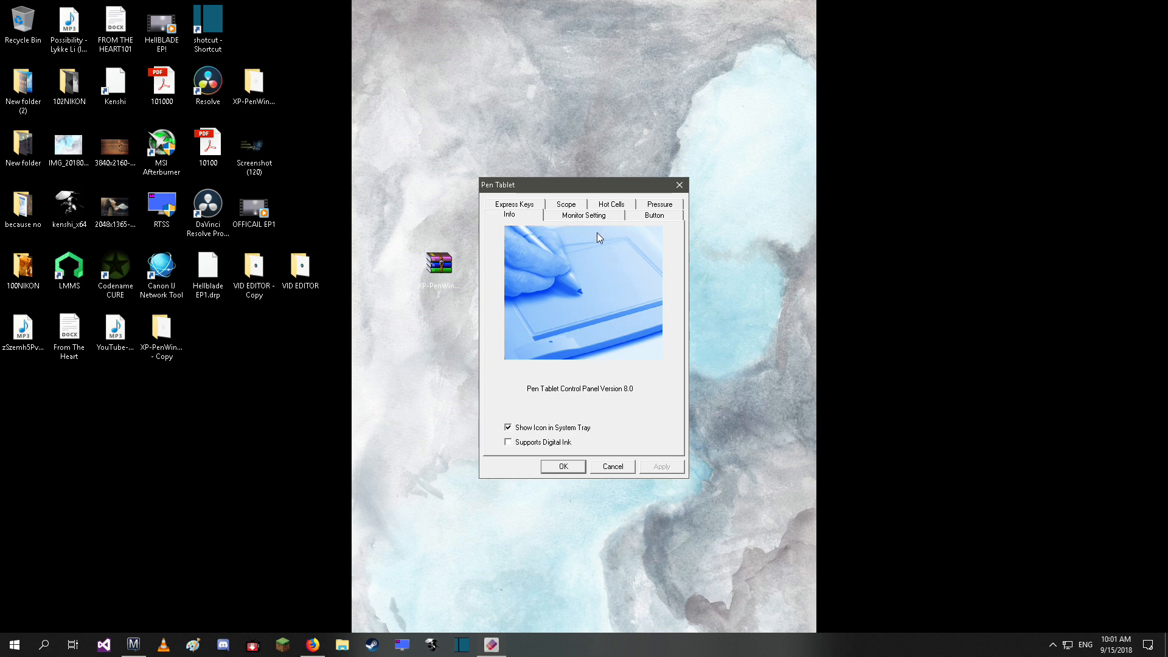
{"action": "mouse_move", "coordinate": [584, 231]}
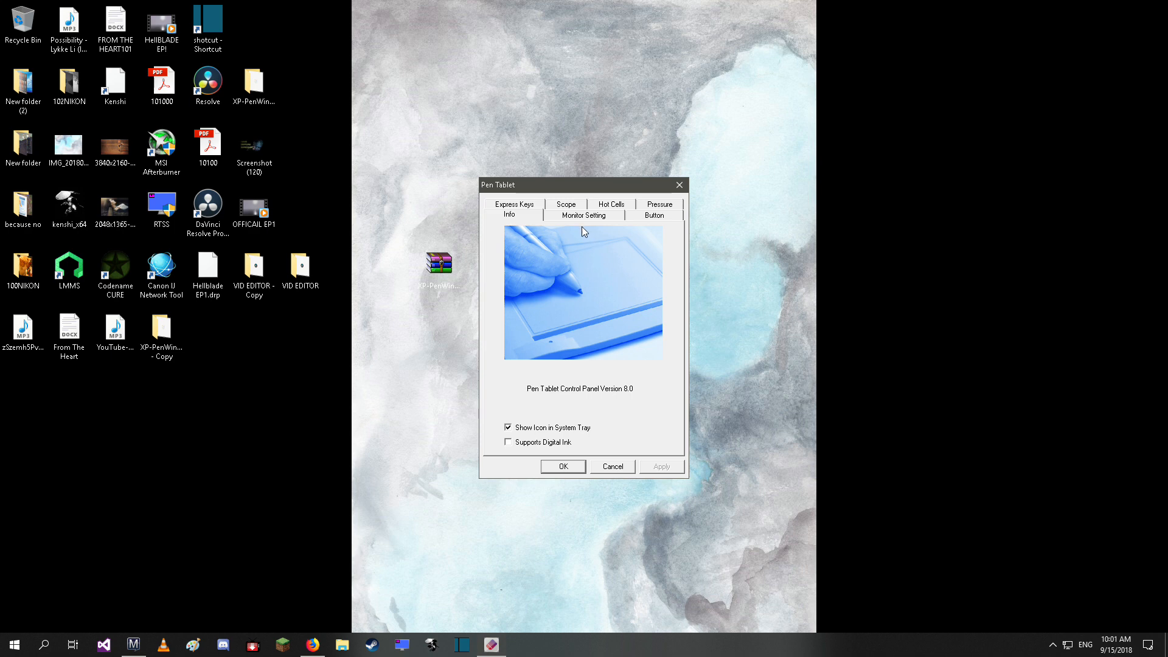
{"action": "mouse_move", "coordinate": [584, 229]}
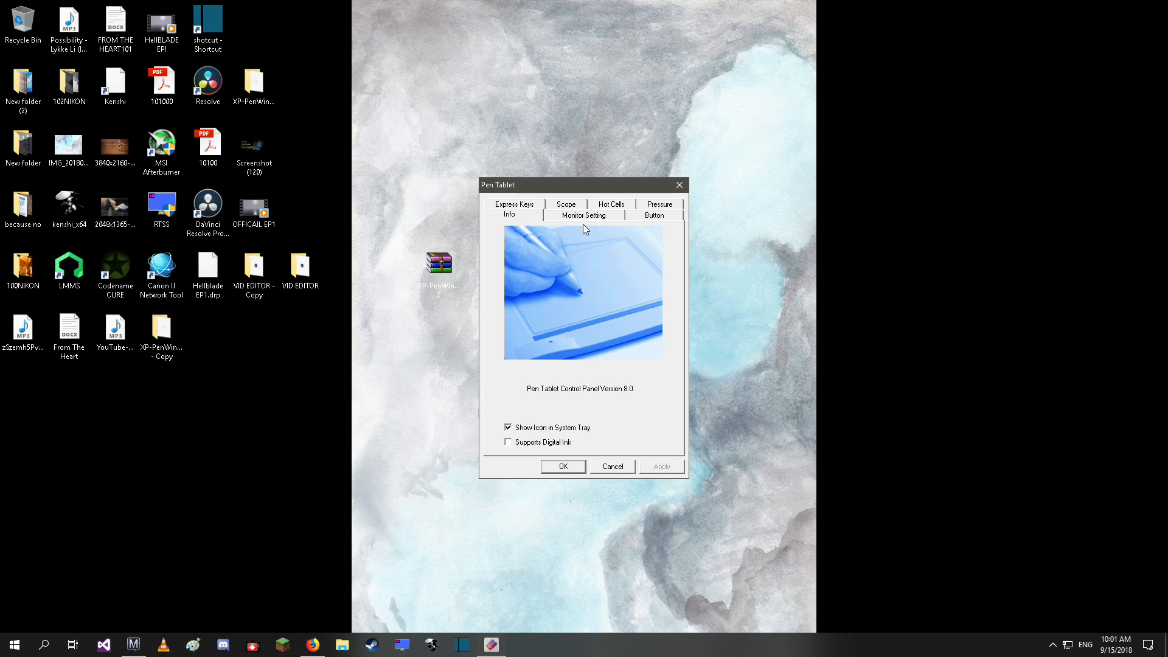
{"action": "left_click", "coordinate": [585, 214]}
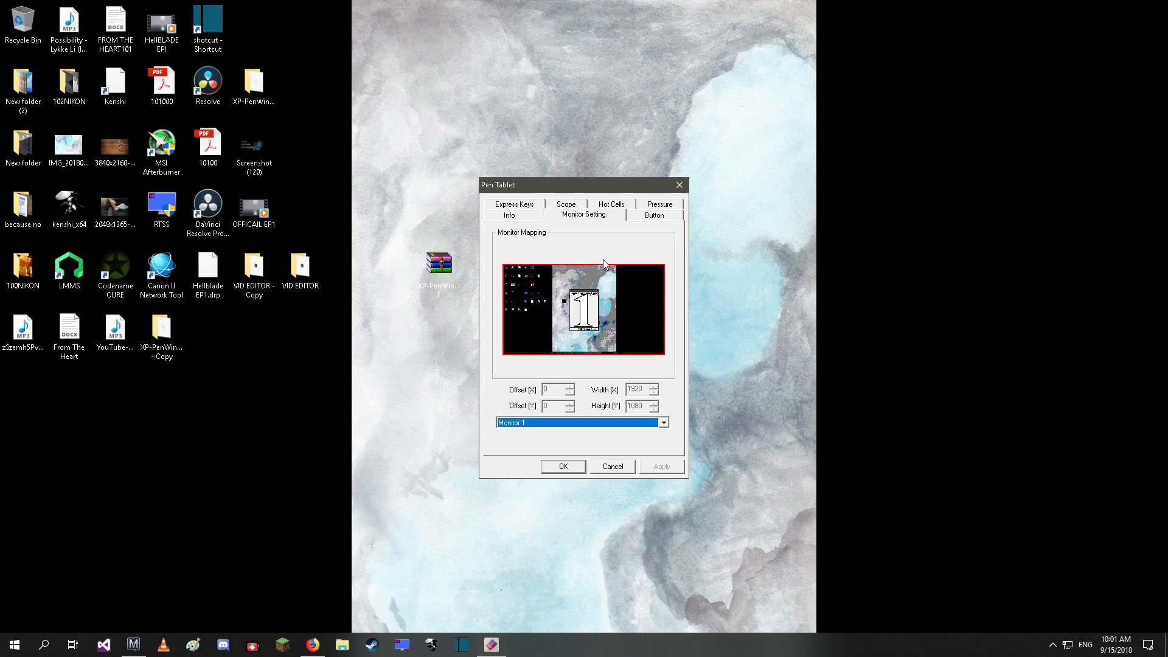
{"action": "mouse_move", "coordinate": [541, 278]}
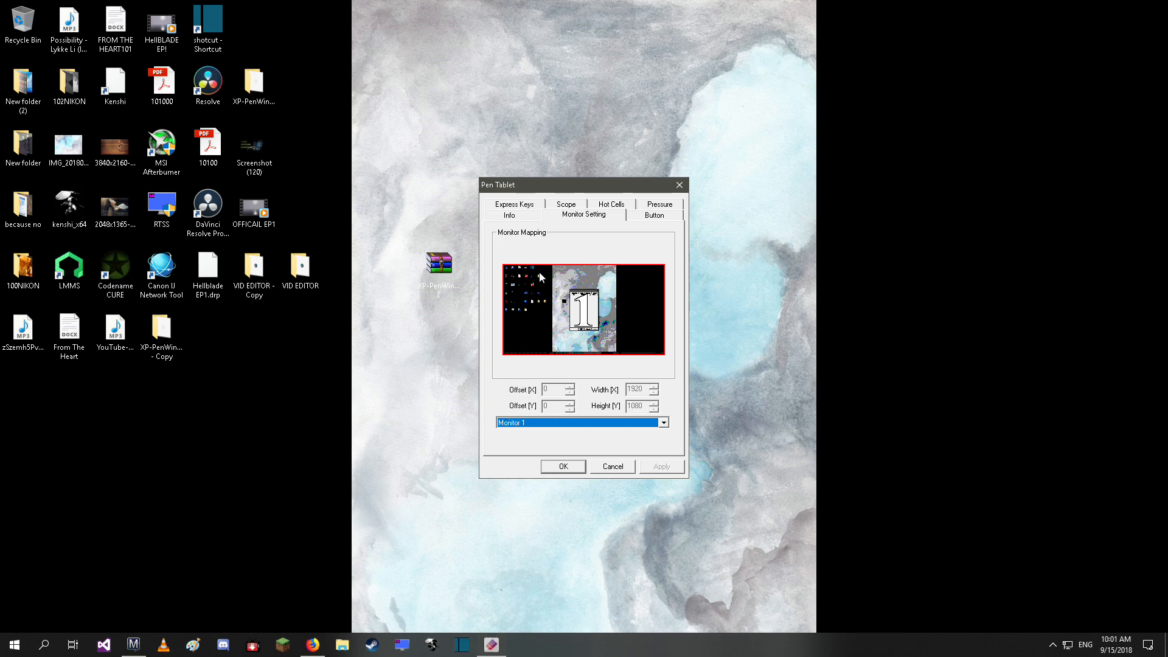
{"action": "left_click", "coordinate": [654, 214]}
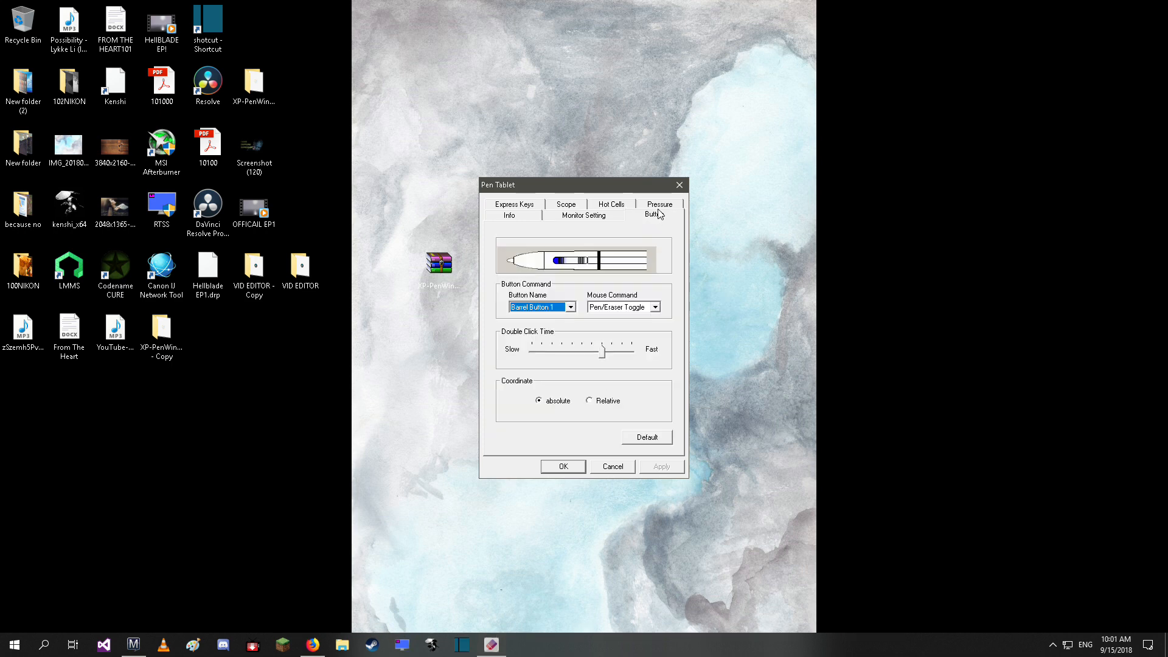
{"action": "left_click_drag", "start_coordinate": [604, 351], "coordinate": [616, 351]}
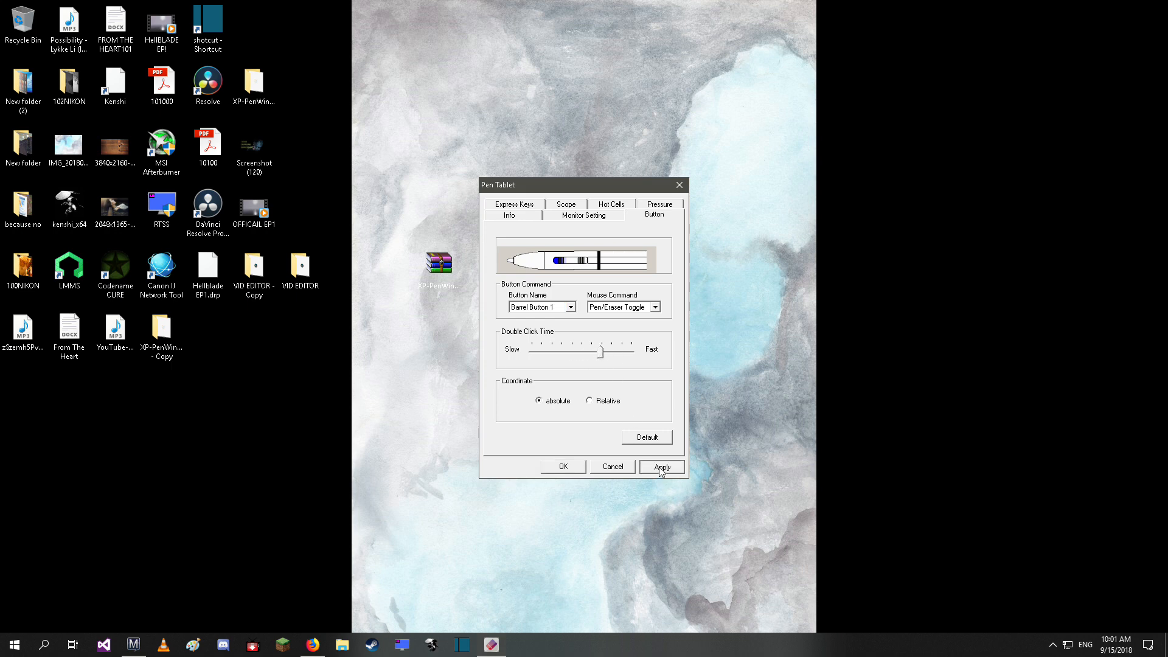
{"action": "left_click", "coordinate": [662, 467]}
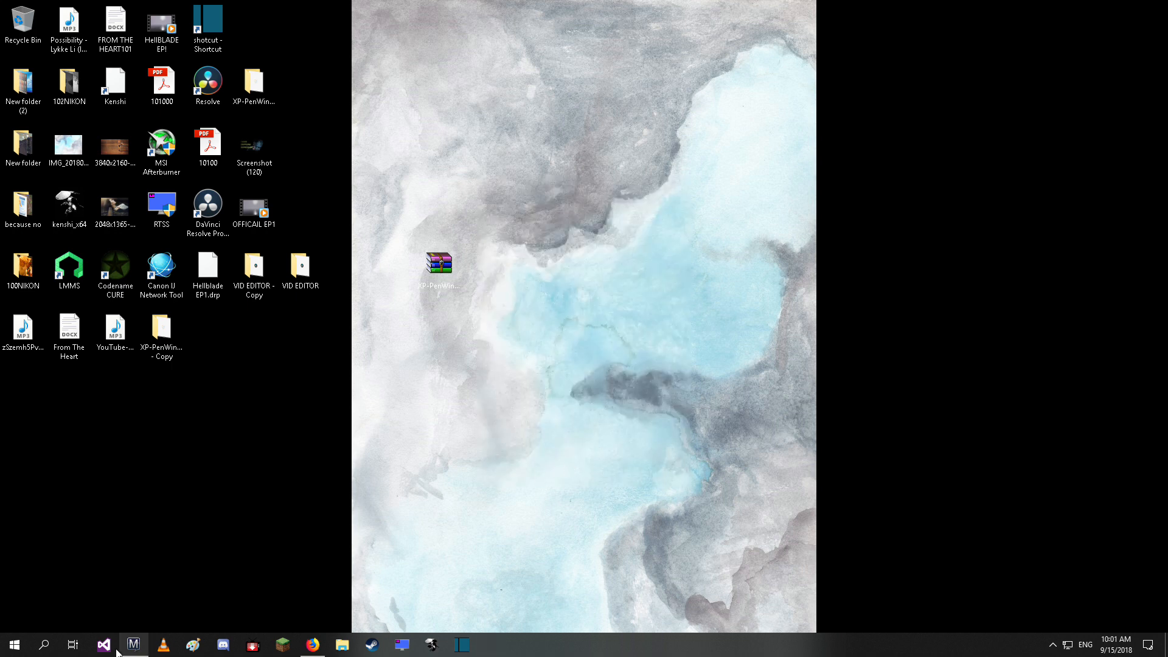
Step: Restore Manga Studio and review the Preferences tablet page using the Wintab service
{"action": "left_click", "coordinate": [132, 645]}
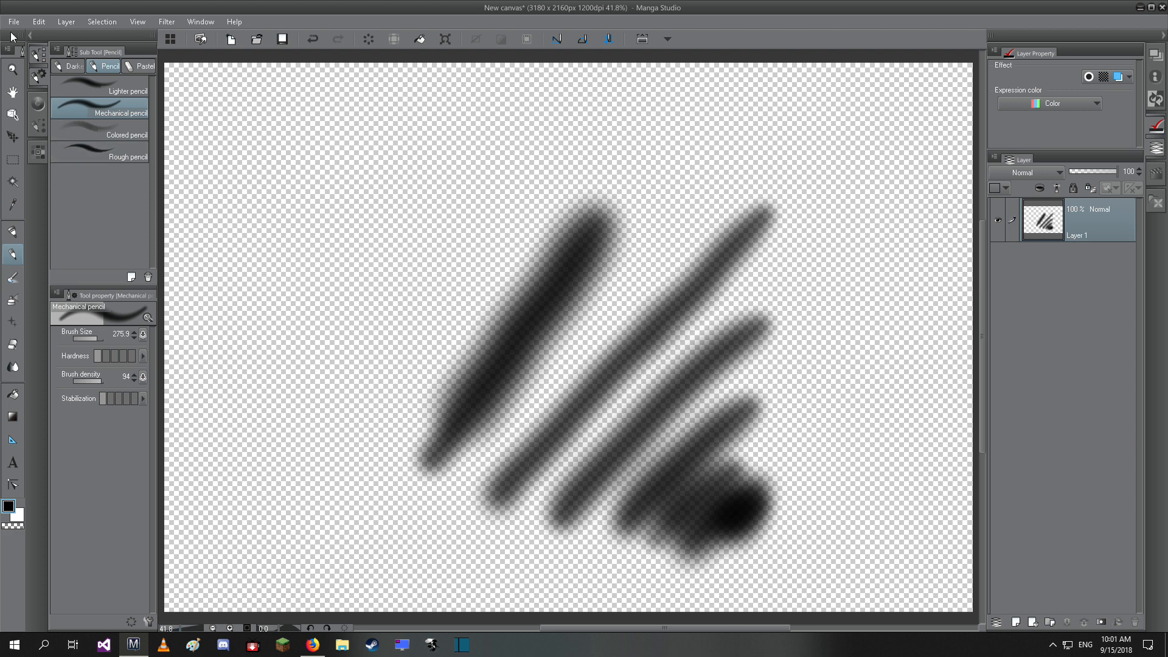
{"action": "left_click", "coordinate": [19, 19]}
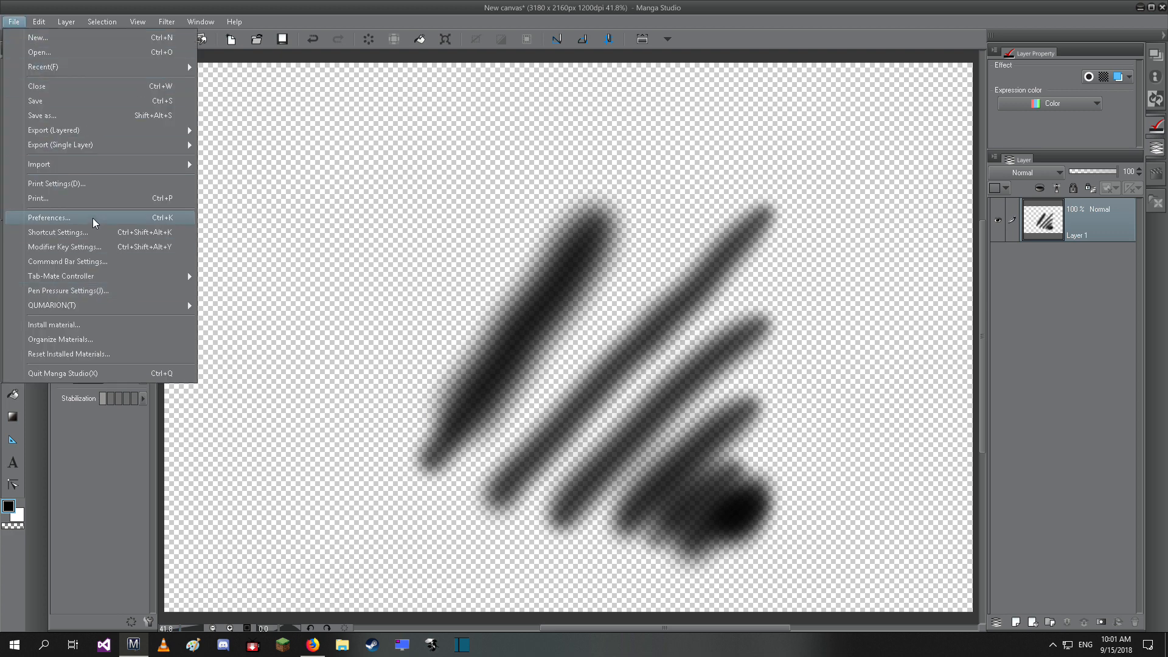
{"action": "left_click", "coordinate": [51, 216]}
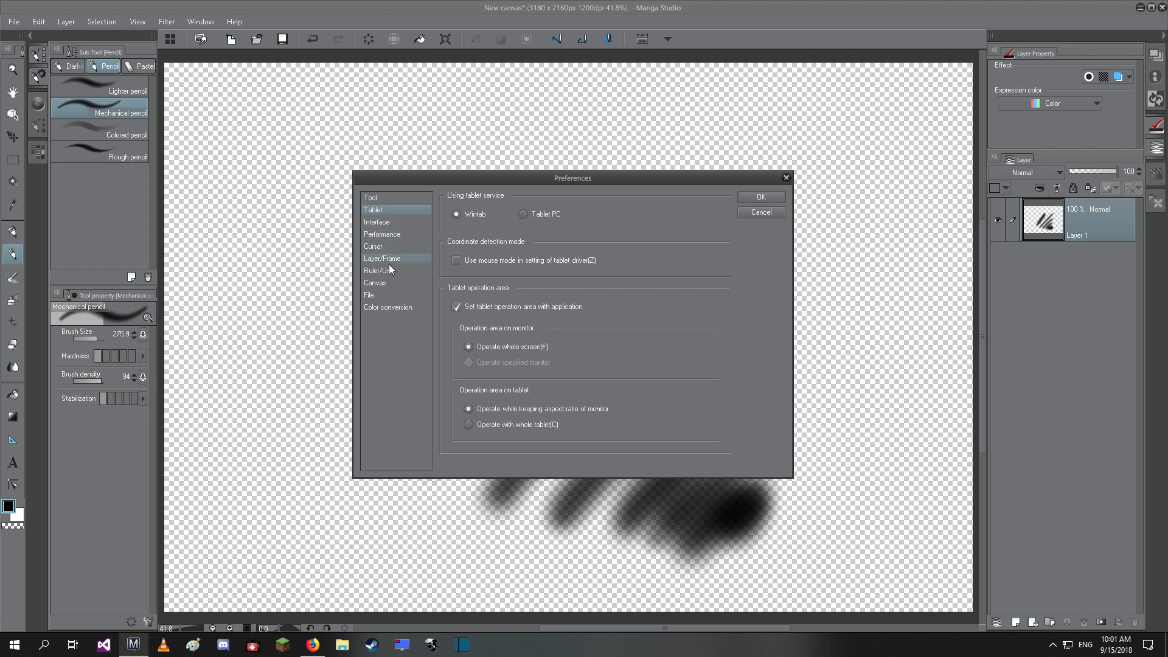
{"action": "left_click", "coordinate": [760, 197]}
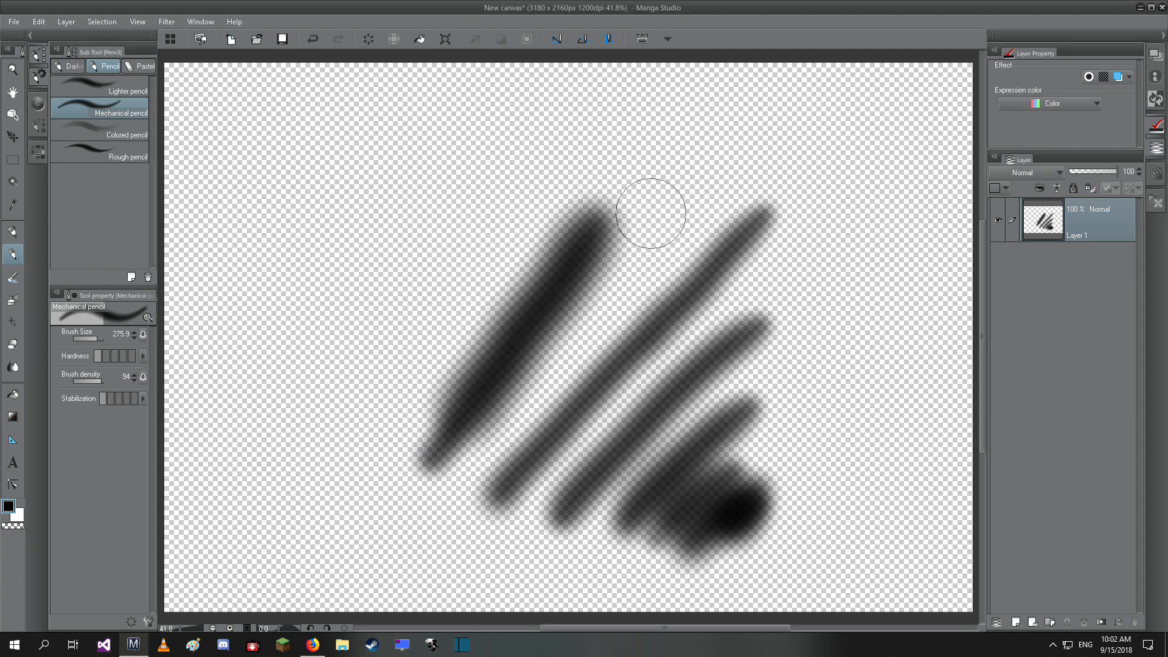
{"action": "left_click", "coordinate": [14, 22]}
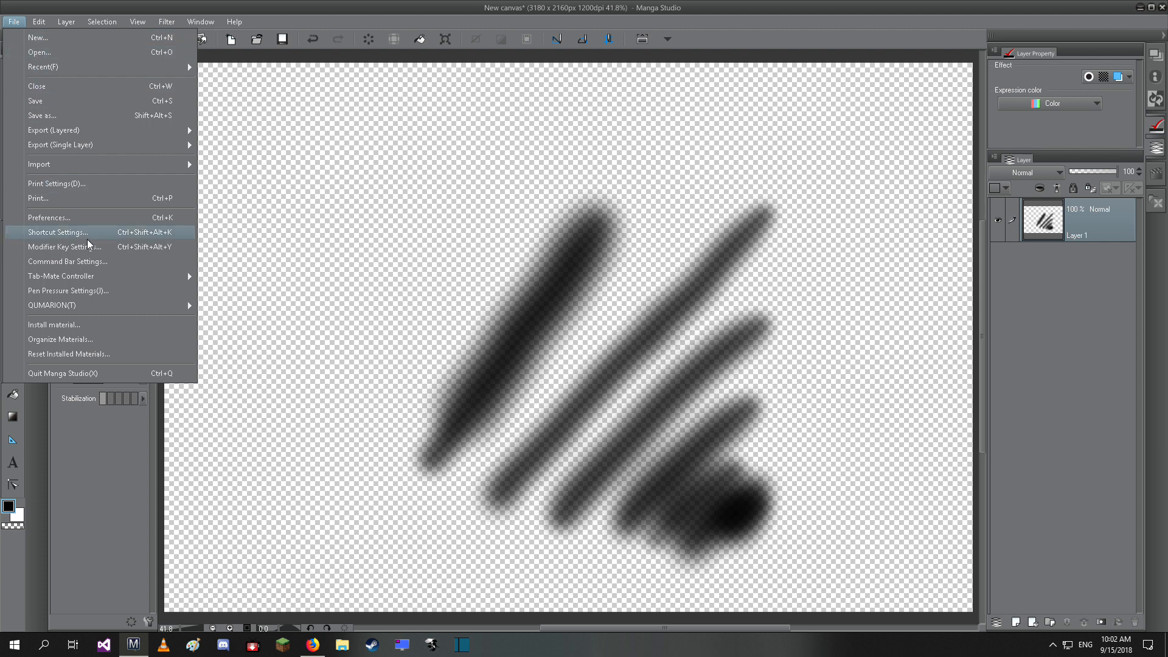
Step: Bring up the Auto adjust pen pressure dialog and dismiss it back to the canvas
{"action": "left_click", "coordinate": [67, 289]}
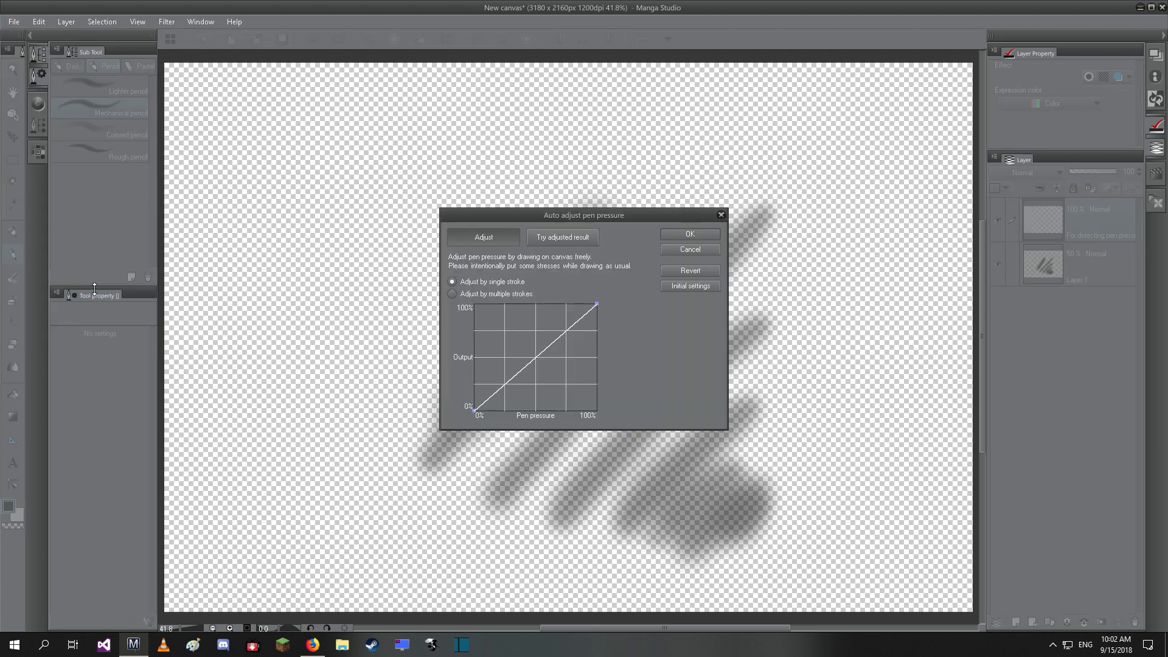
{"action": "mouse_move", "coordinate": [563, 348]}
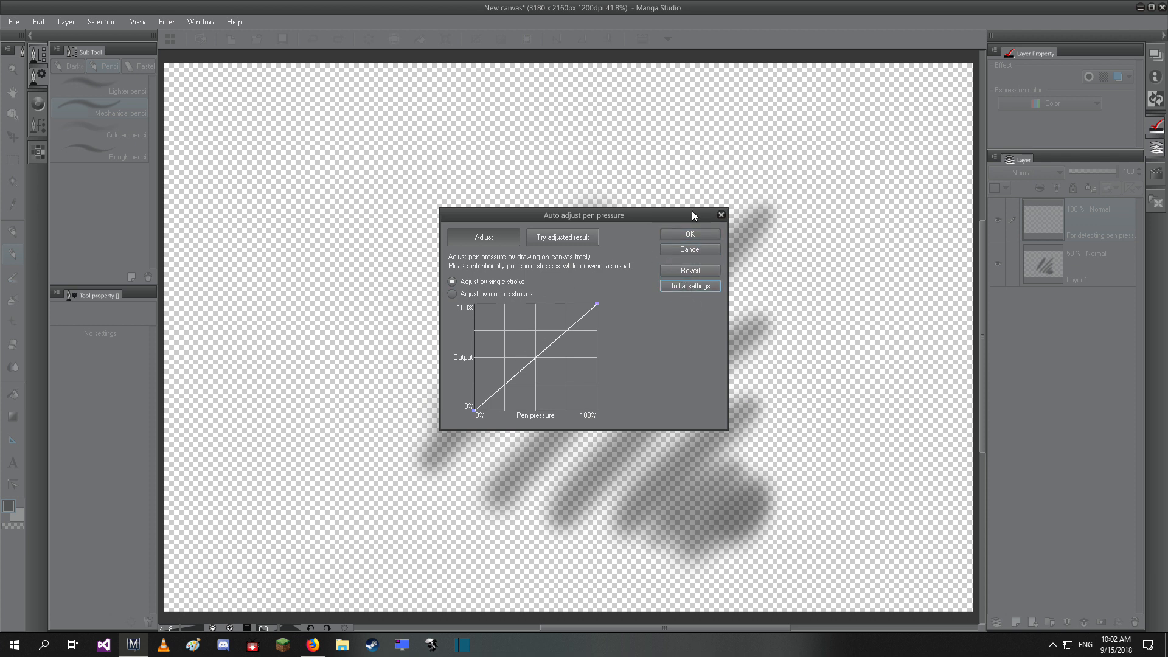
{"action": "left_click", "coordinate": [690, 233]}
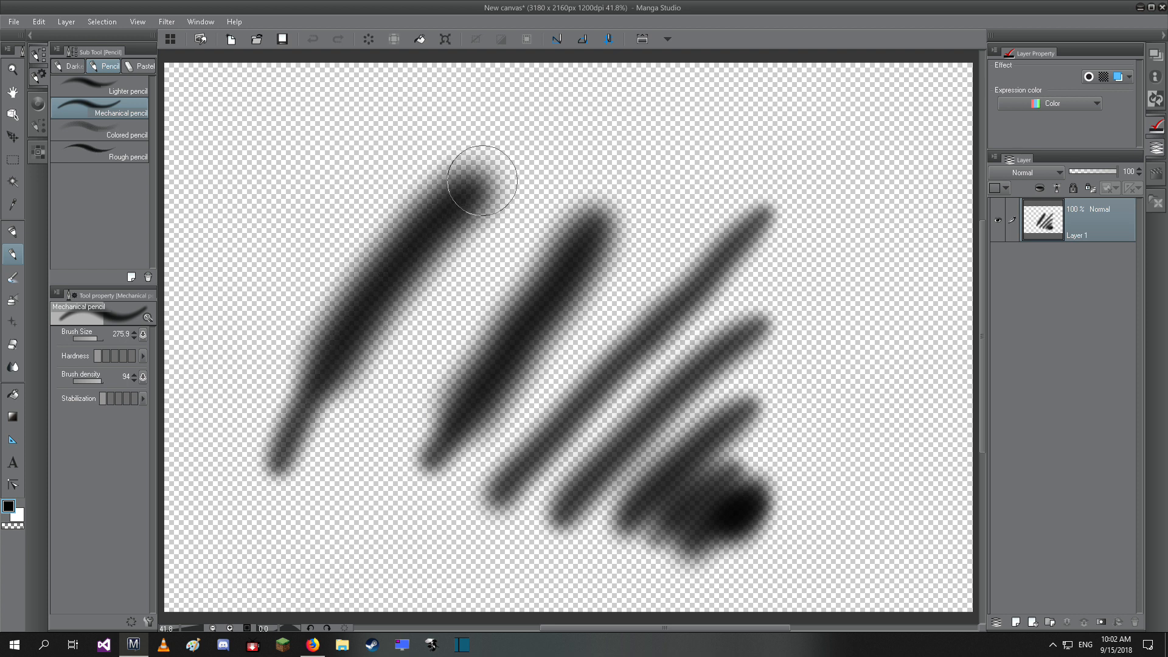
Step: Draw three tapered pressure-sensitive strokes across the canvas with the Mechanical pencil
{"action": "left_click_drag", "start_coordinate": [478, 179], "coordinate": [510, 558]}
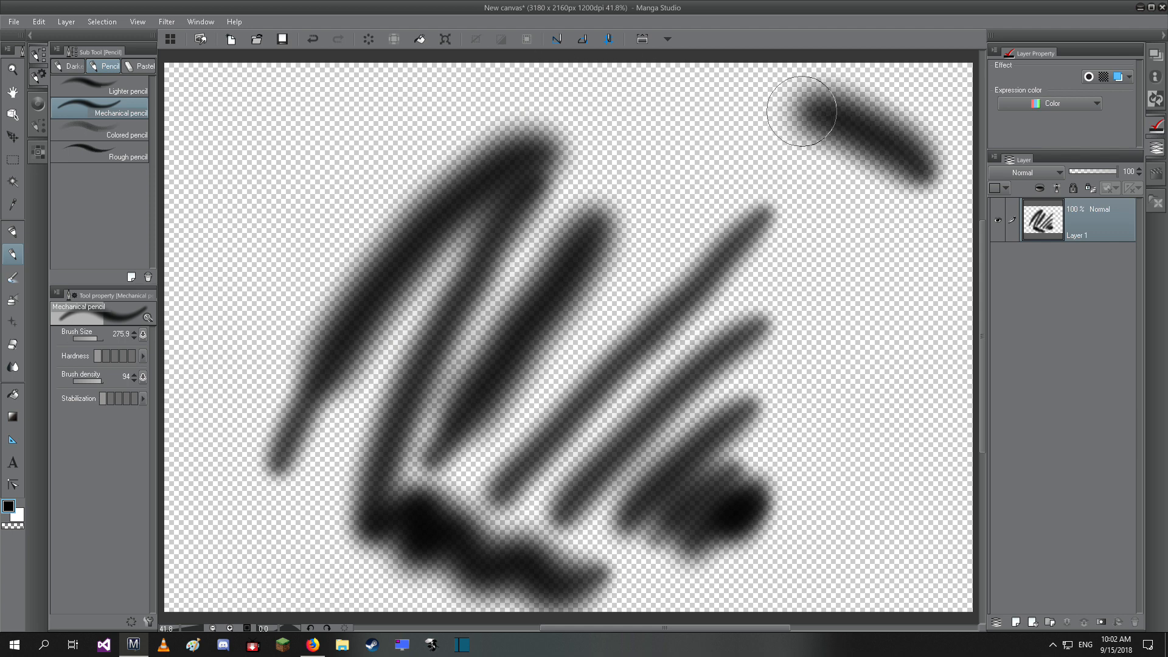
{"action": "left_click_drag", "start_coordinate": [804, 112], "coordinate": [863, 241]}
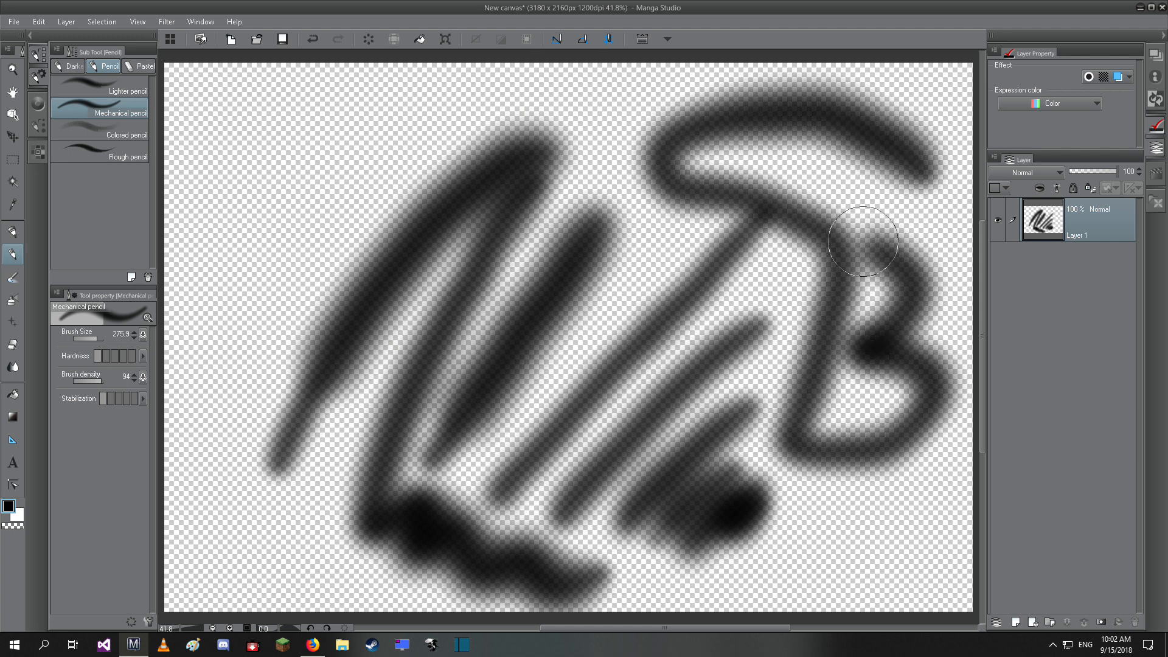
{"action": "left_click_drag", "start_coordinate": [862, 240], "coordinate": [281, 339]}
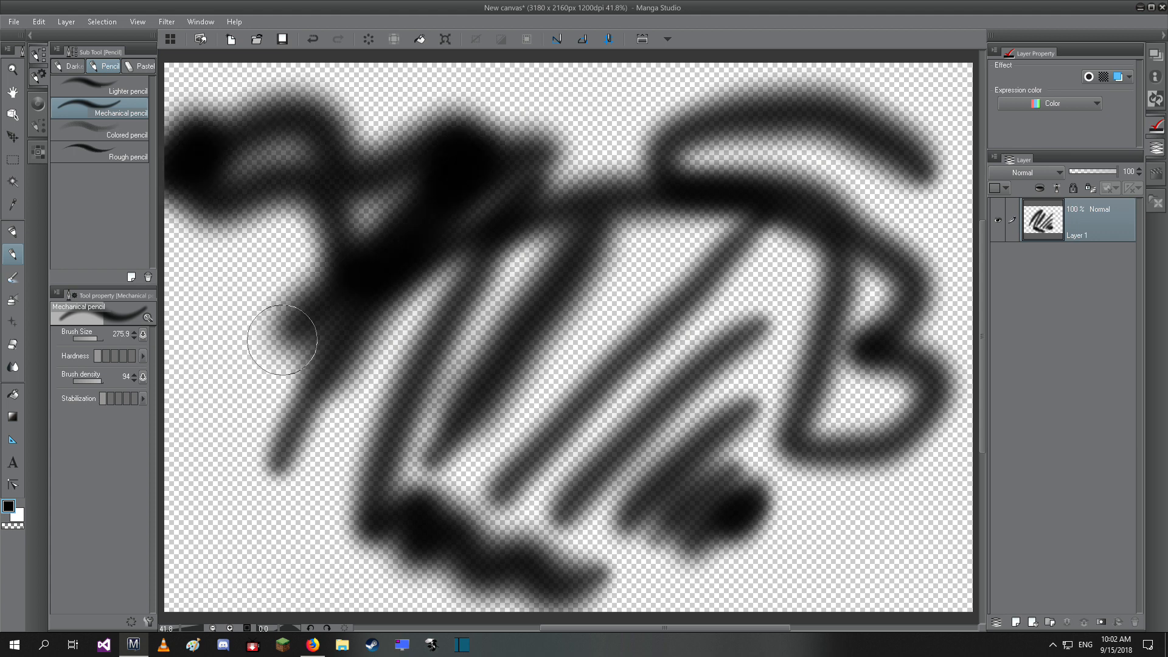